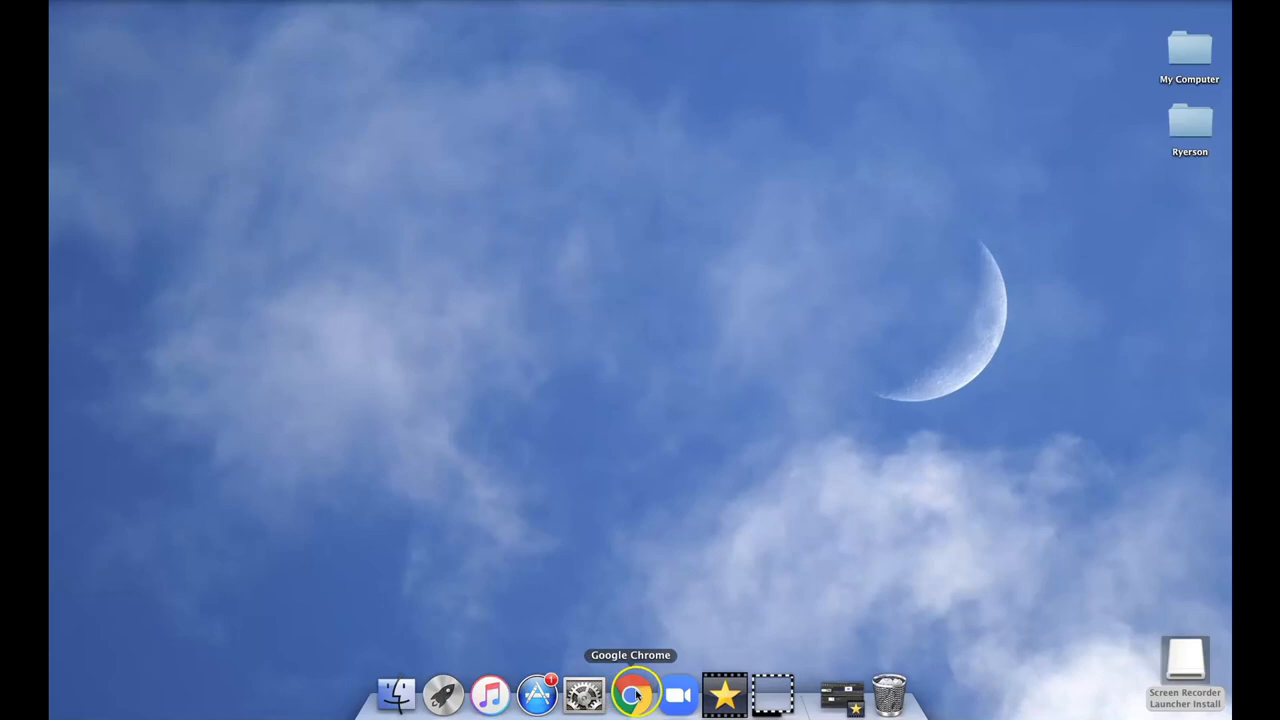
click(631, 693)
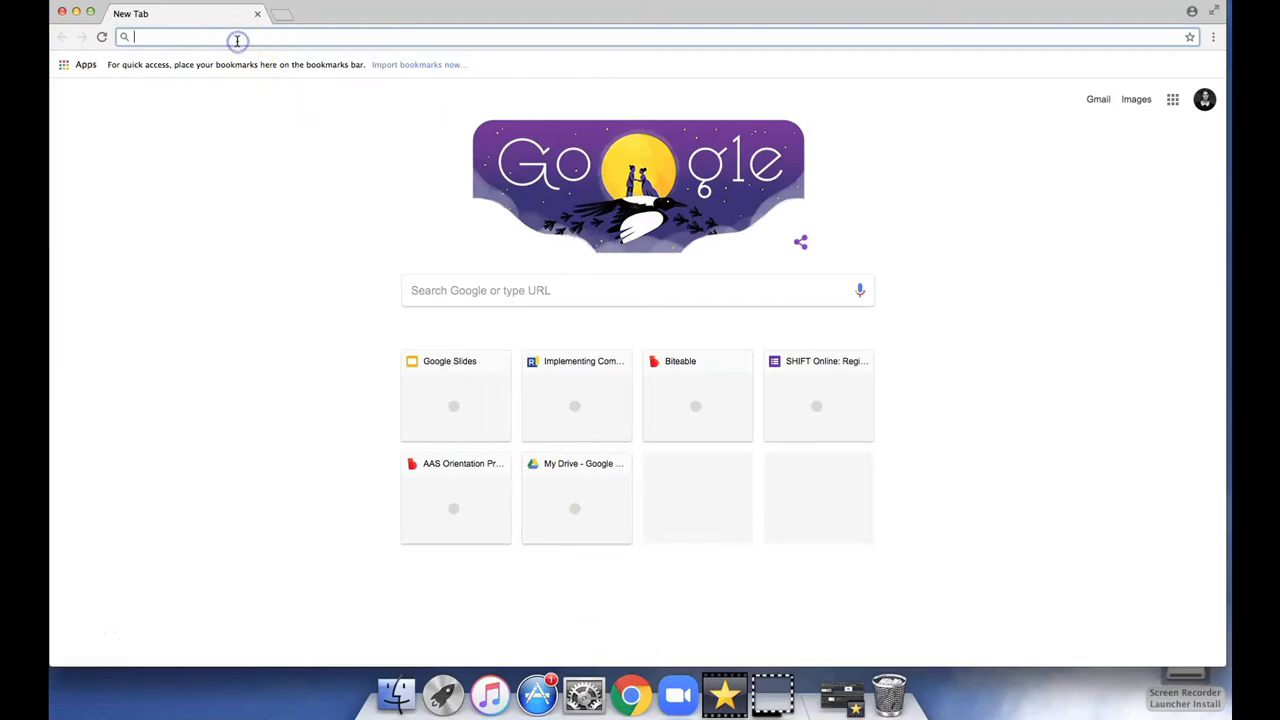
text(www.ryerson.ca/accommodations)
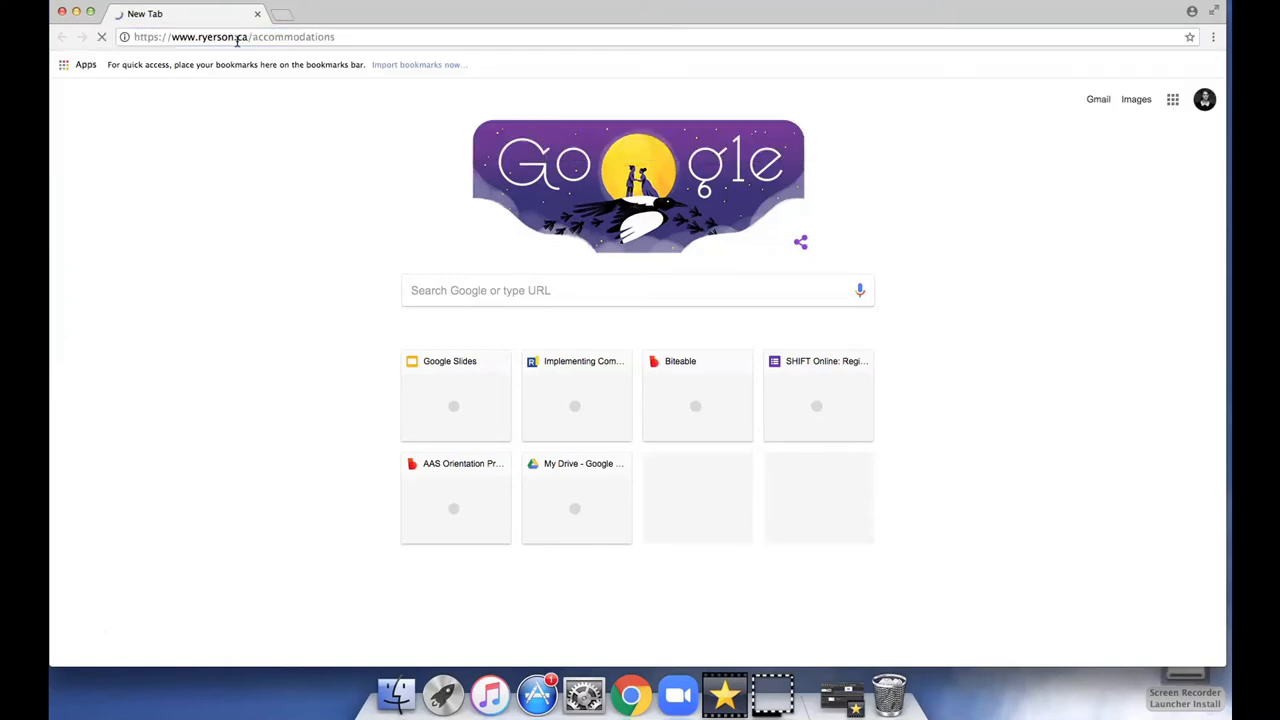
key(Return)
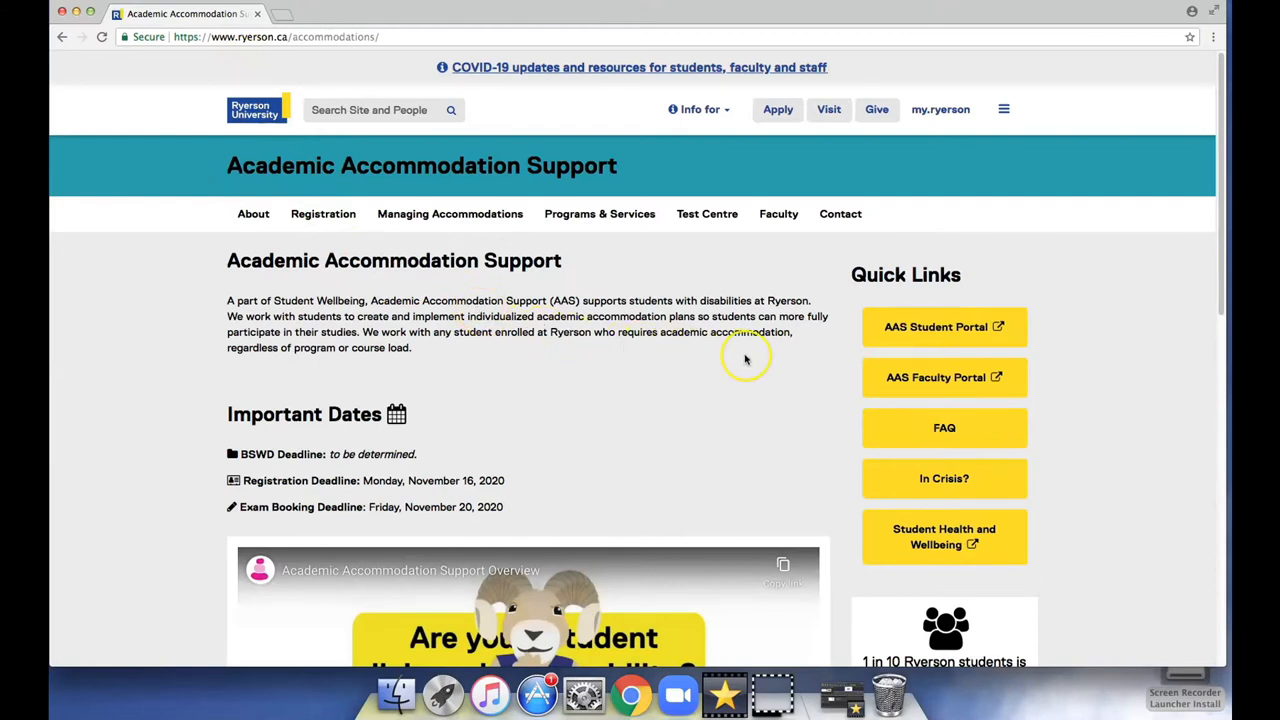
- Go through AAS Student Portal, Accommodation Plans and Accommodations to the portal login
click(944, 326)
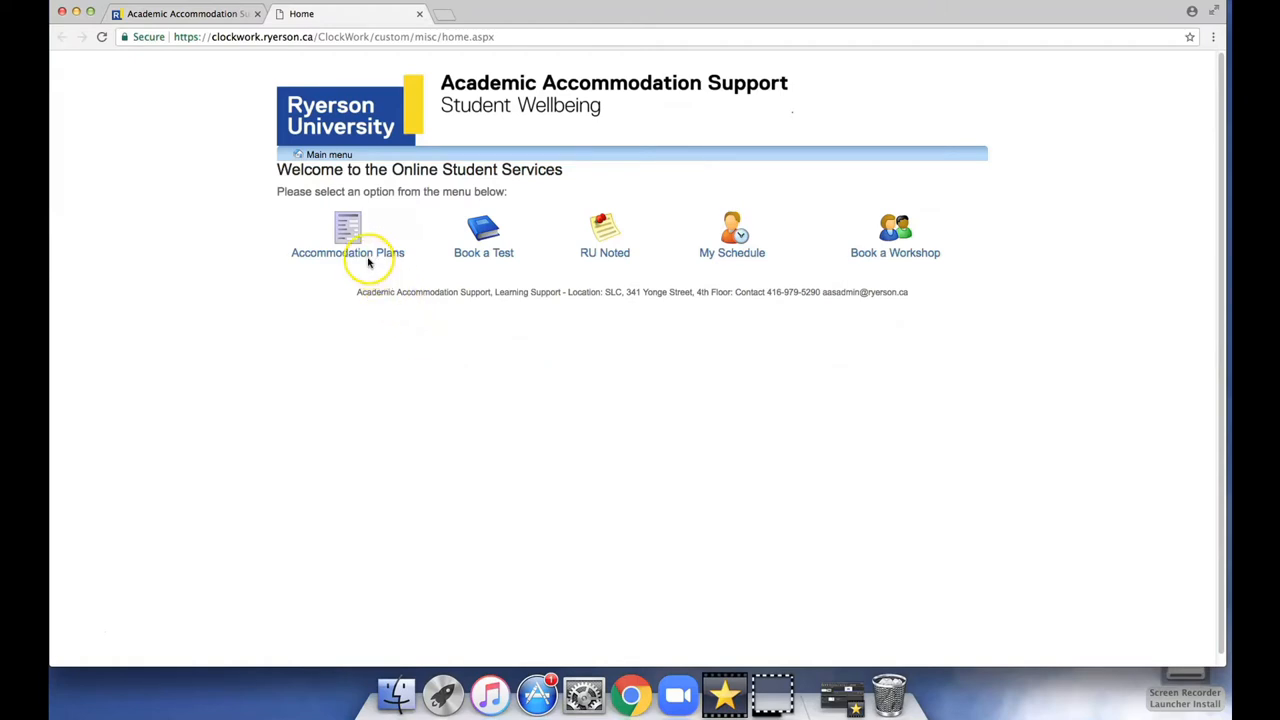
click(347, 237)
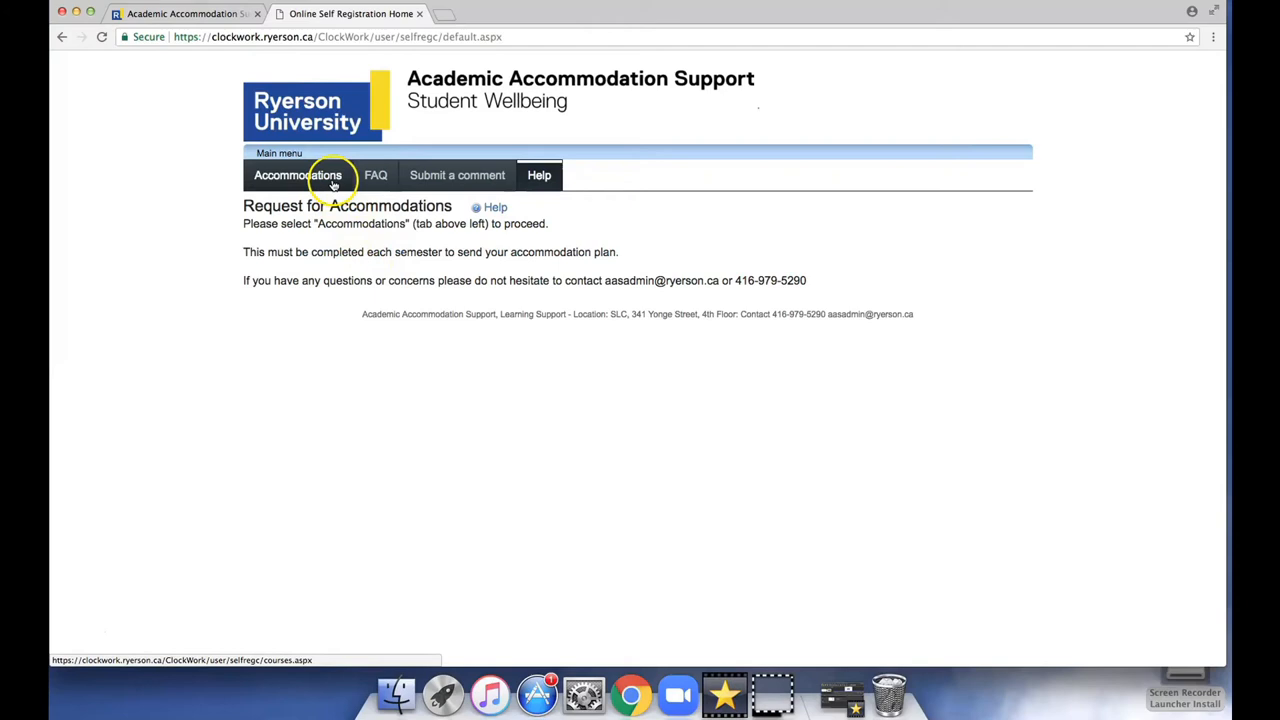
click(297, 175)
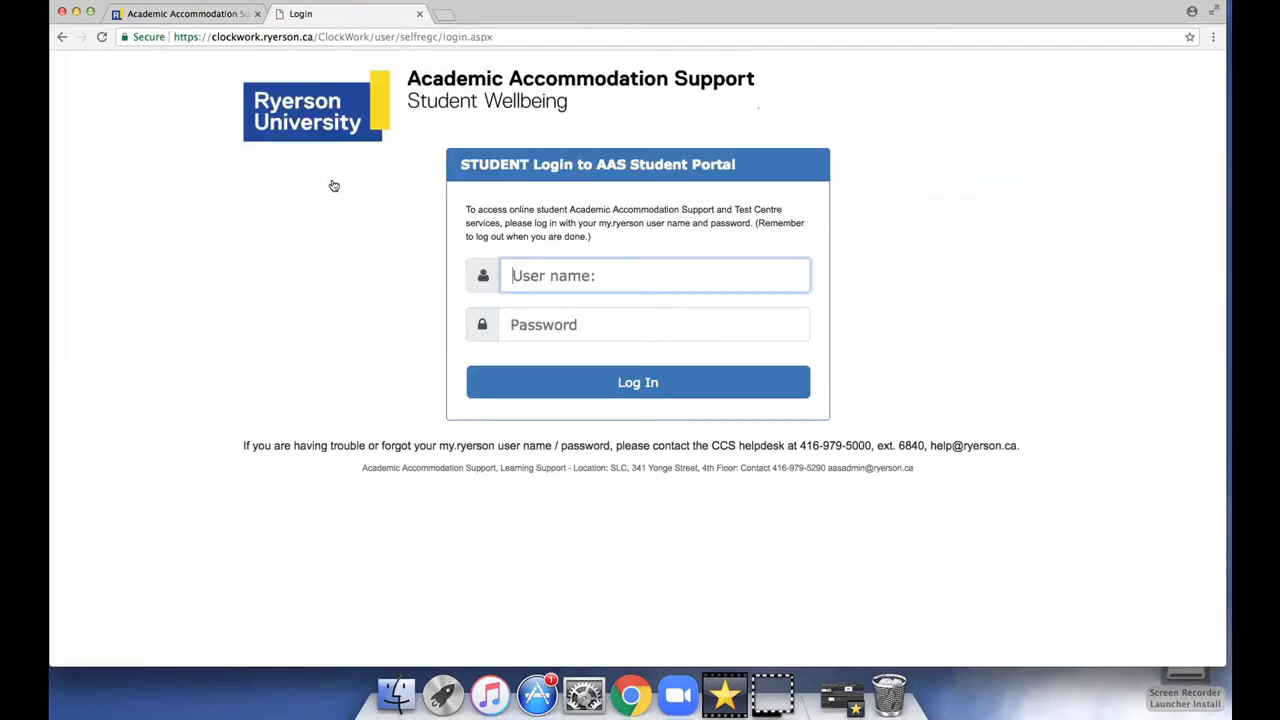
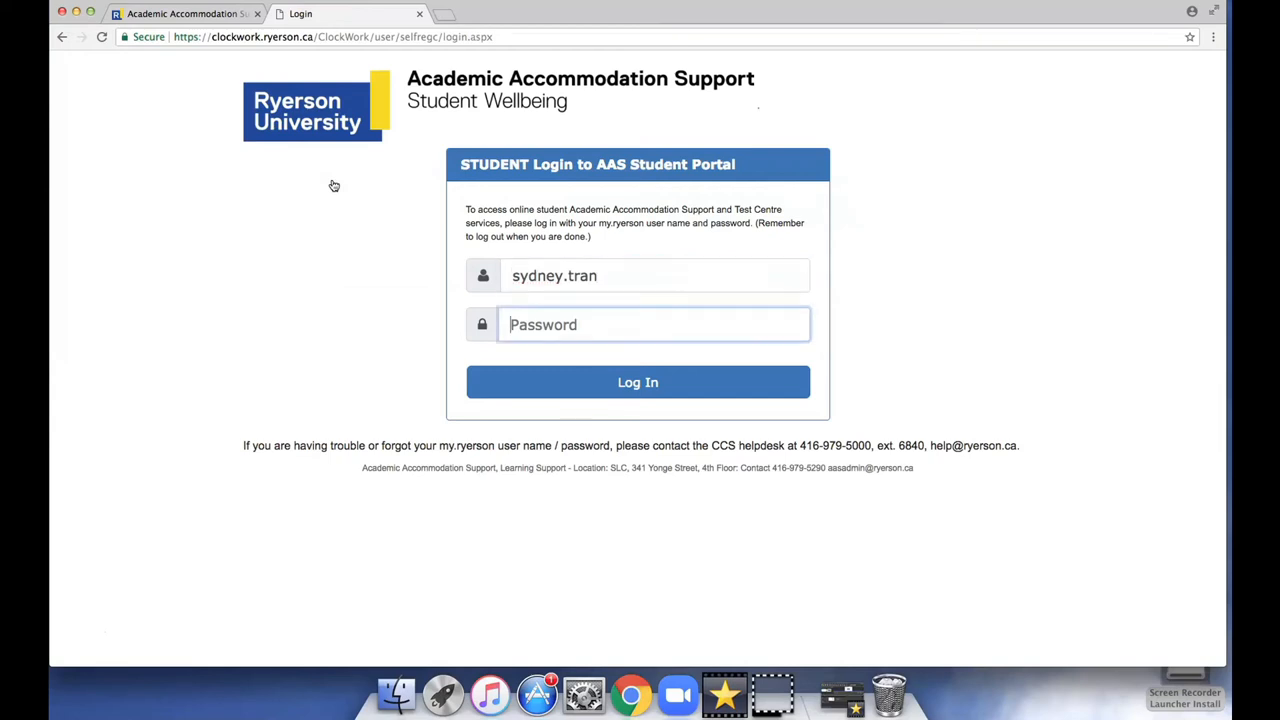
- Log in as 'sydney' with the password to reach Request Accommodations
text(password)
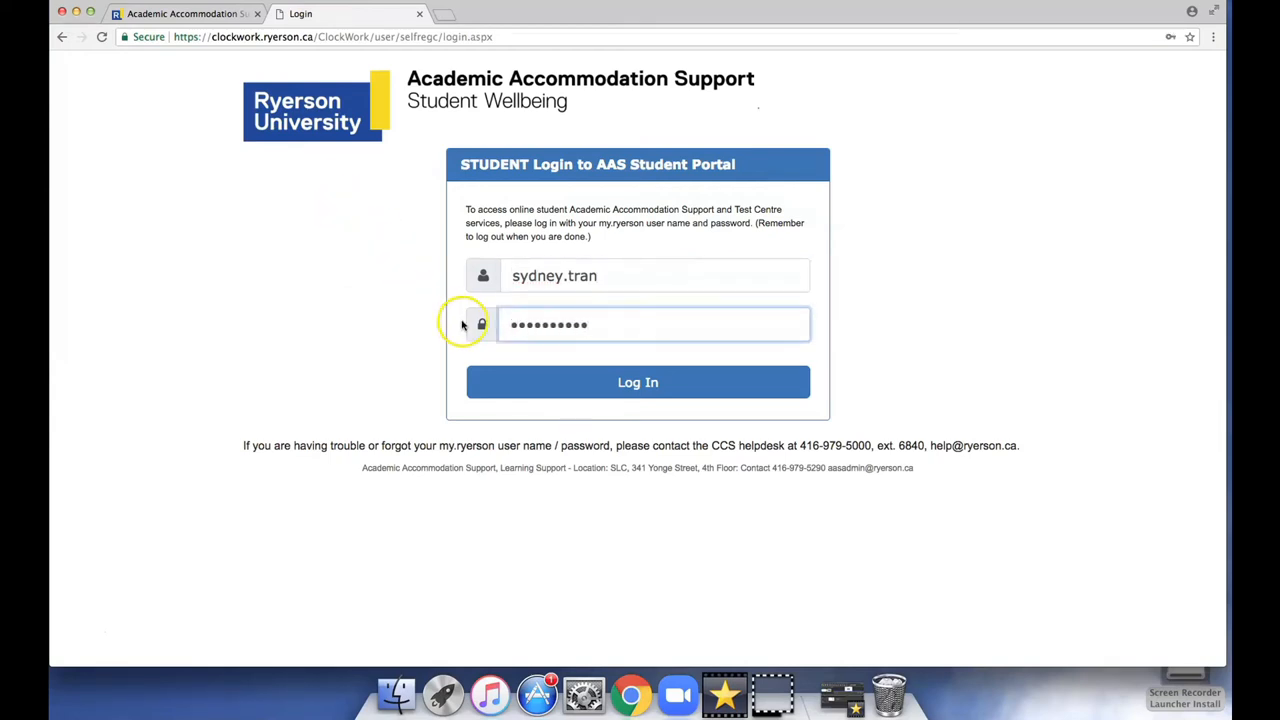
click(638, 382)
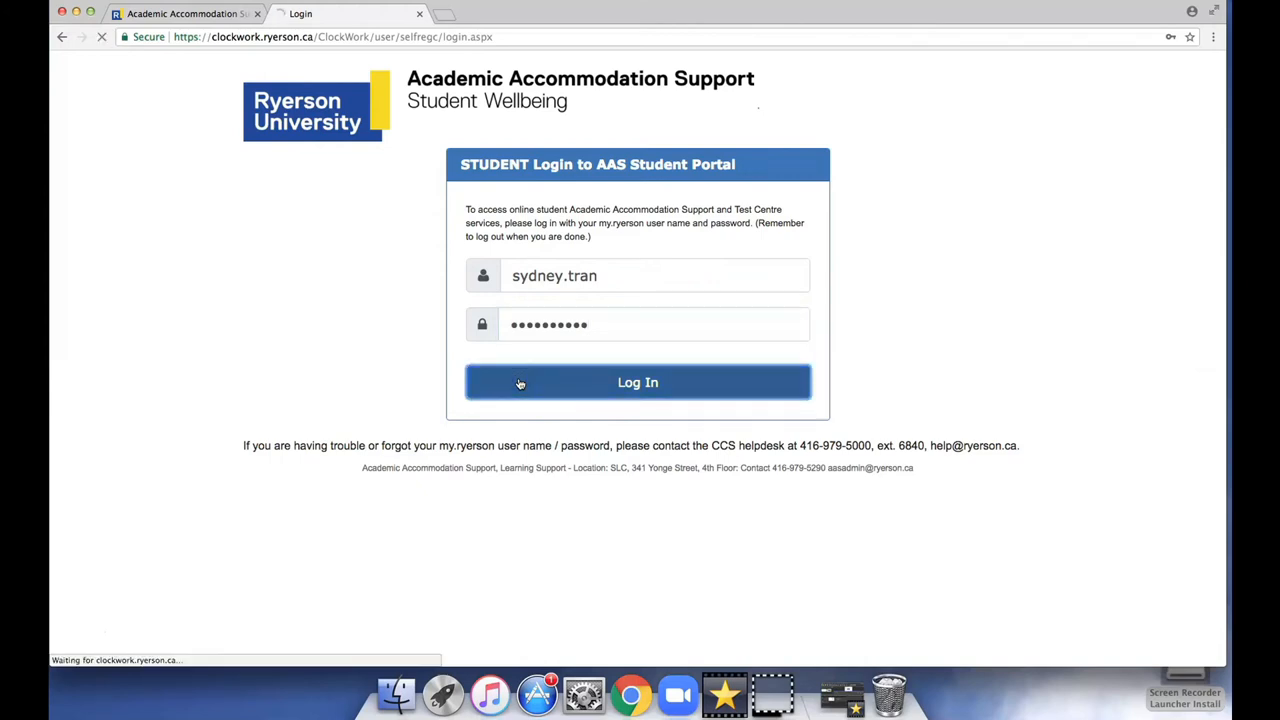
click(637, 382)
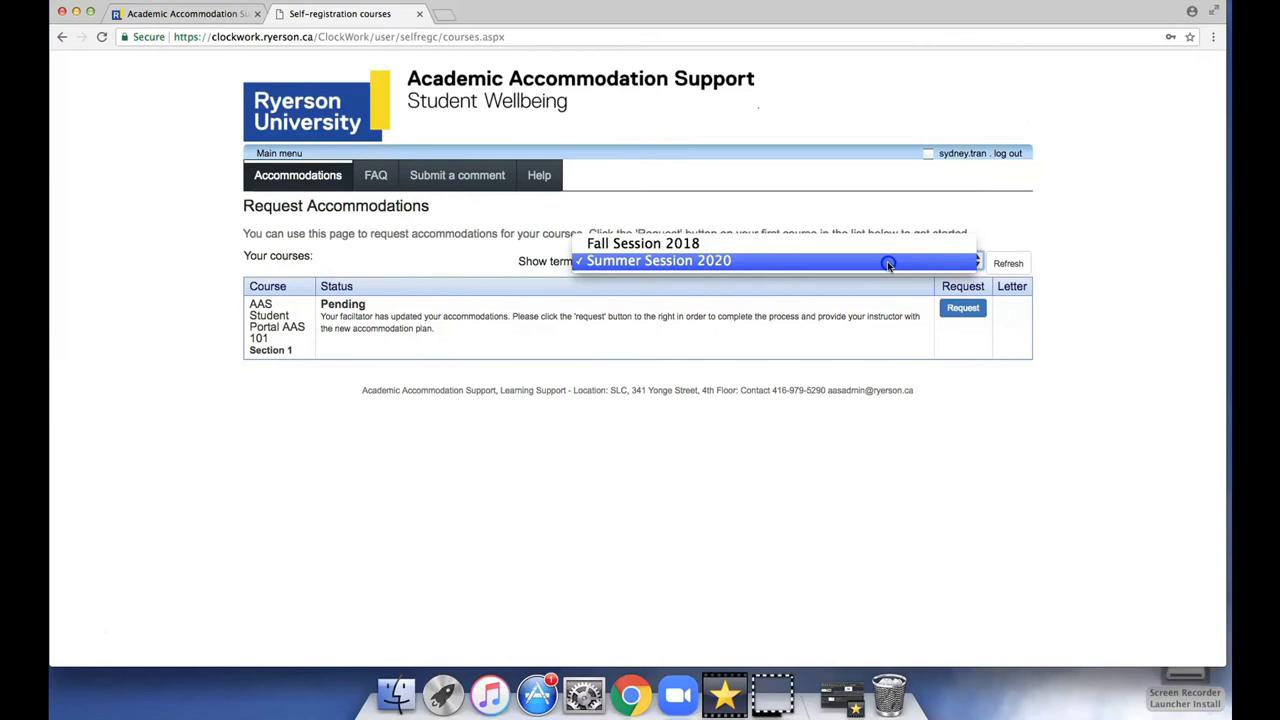
- Keep Summer Session 2020 as the term and request accommodations for AAS 101
click(654, 260)
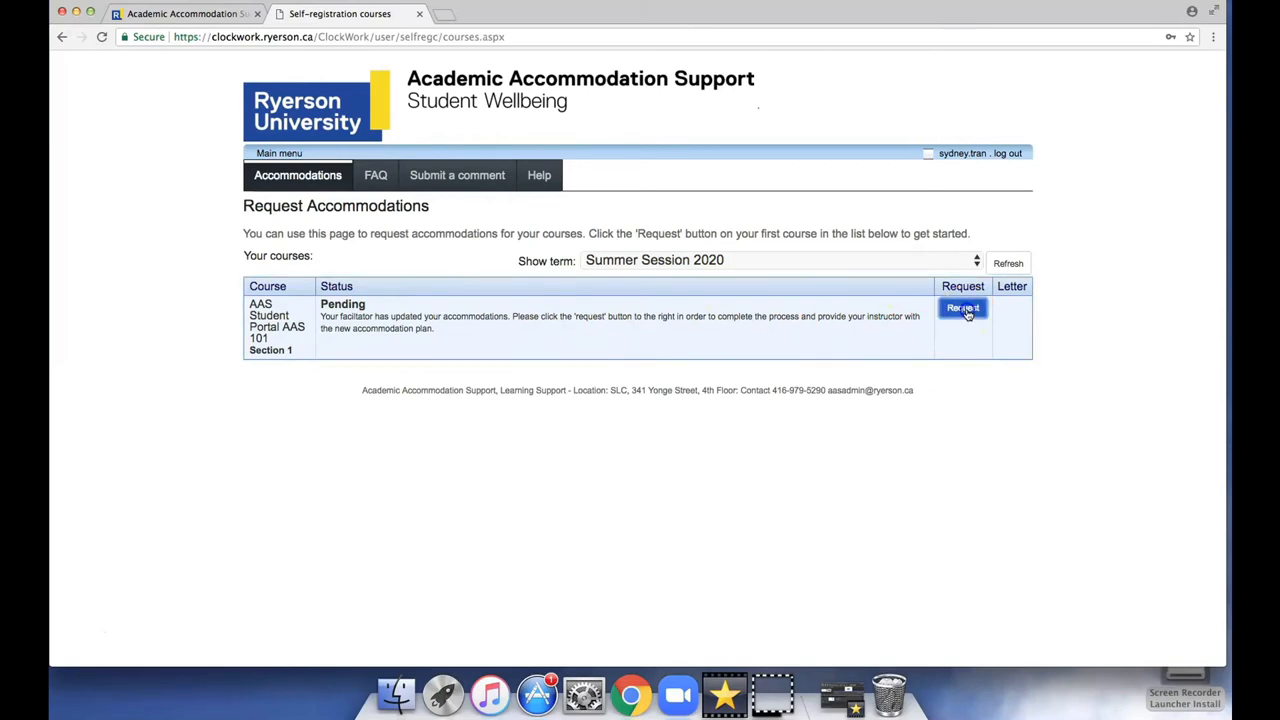
click(962, 309)
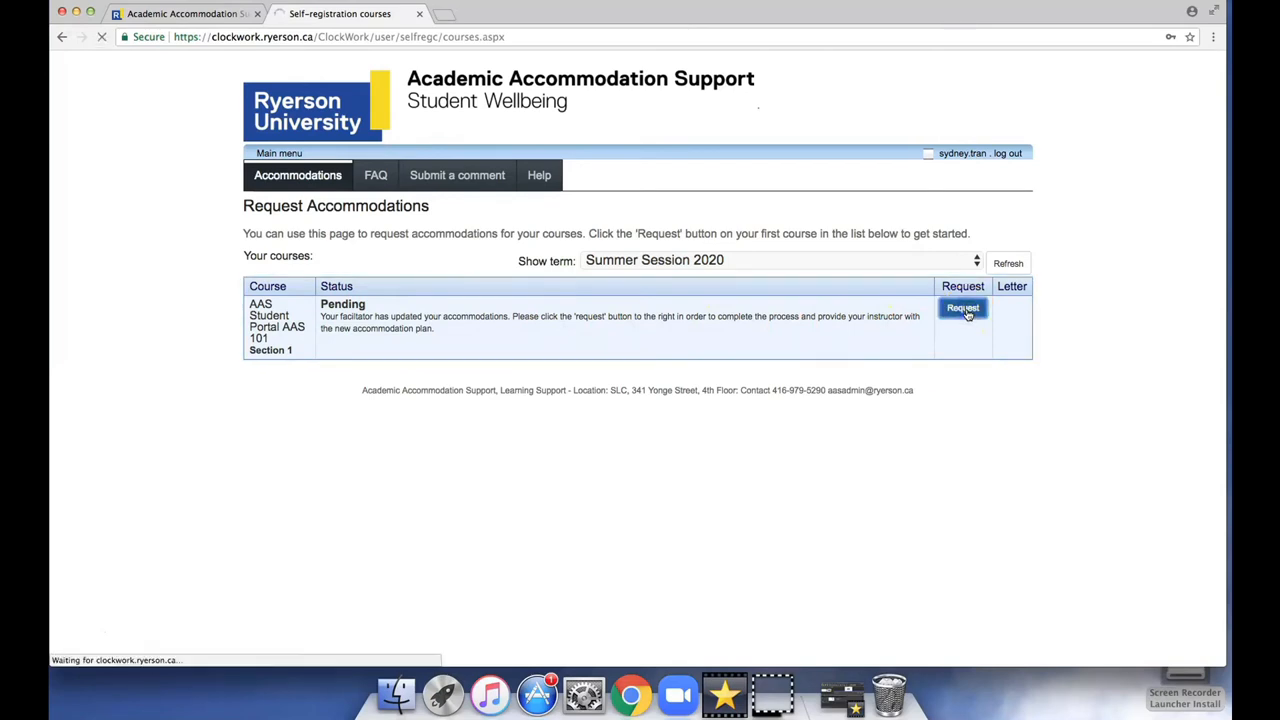
click(962, 308)
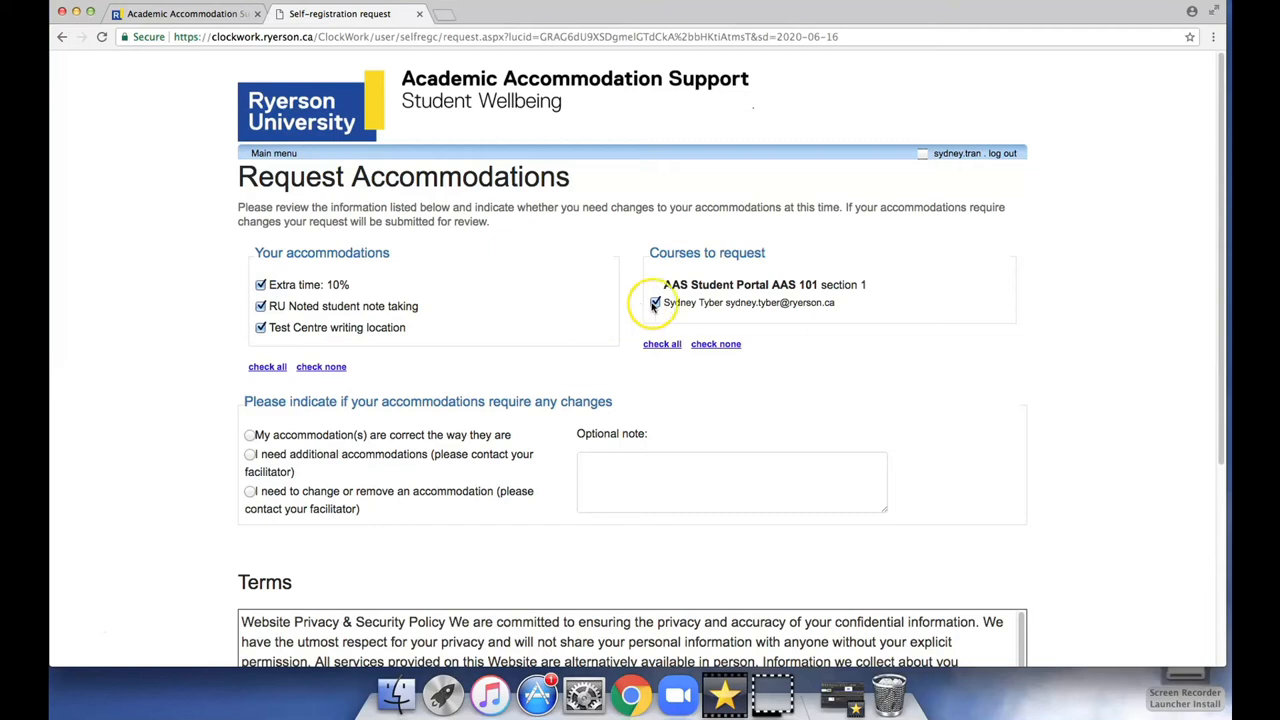
- Re-tick AAS 101 and choose 'My accommodation(s) are correct the way they are'
click(656, 303)
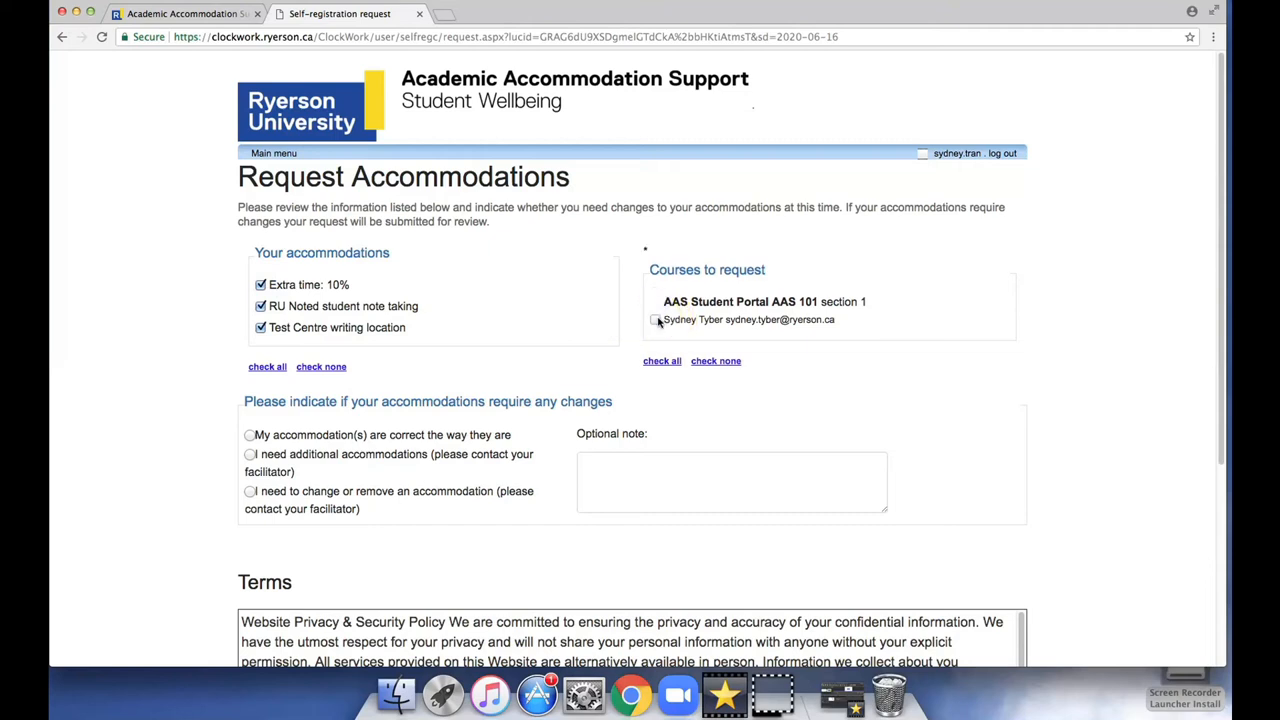
click(656, 319)
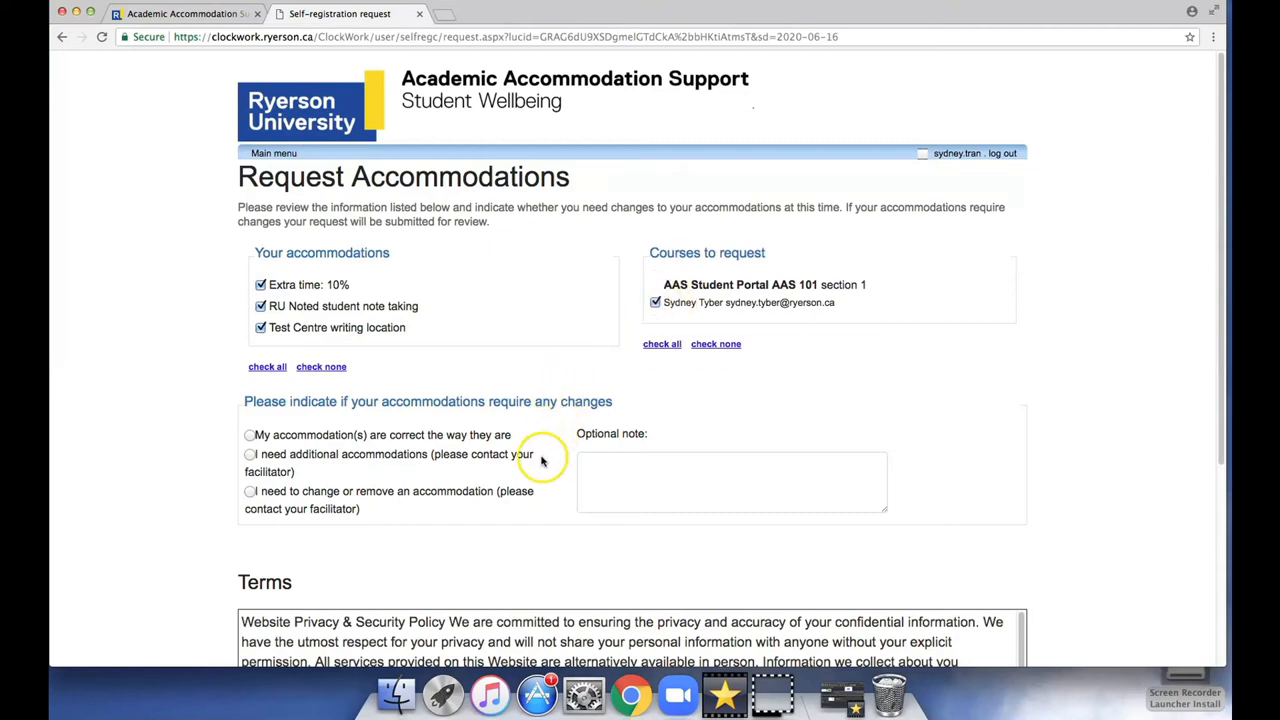
mouse_move(543, 461)
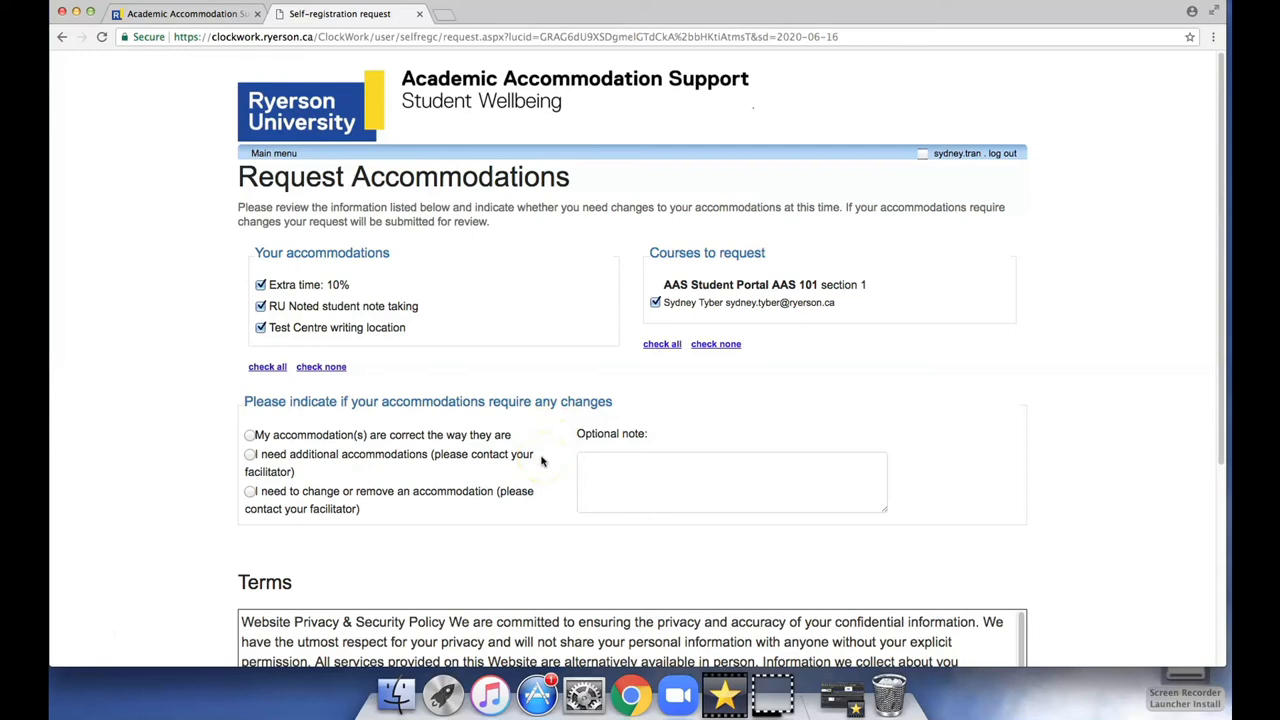
click(249, 435)
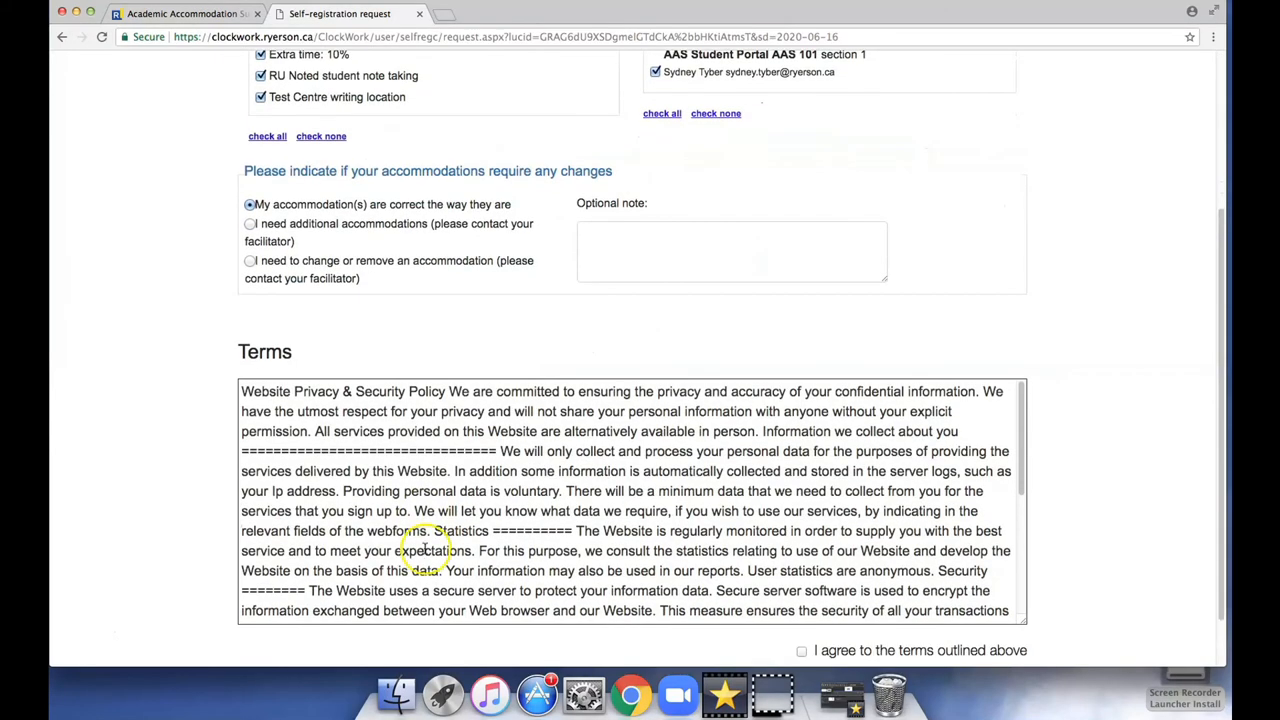
- Read the terms, tick 'I agree to the terms outlined above' and submit
scroll(down, 3)
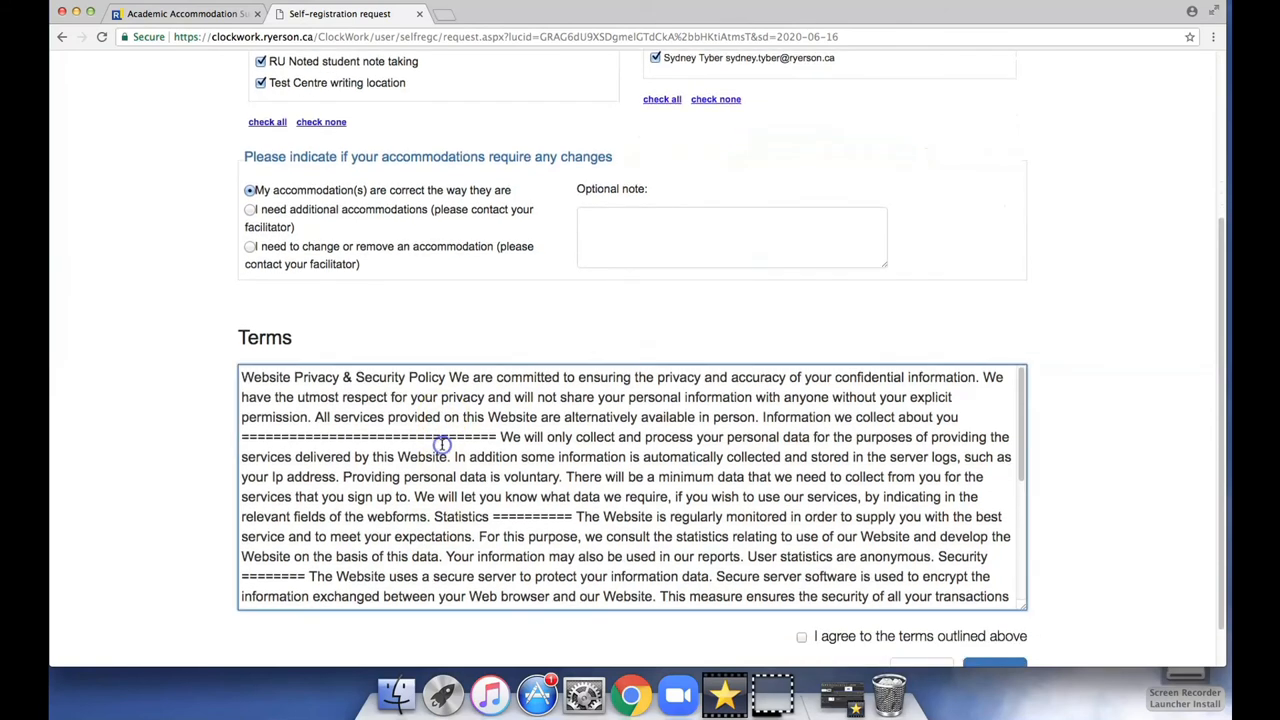
scroll(down, 3)
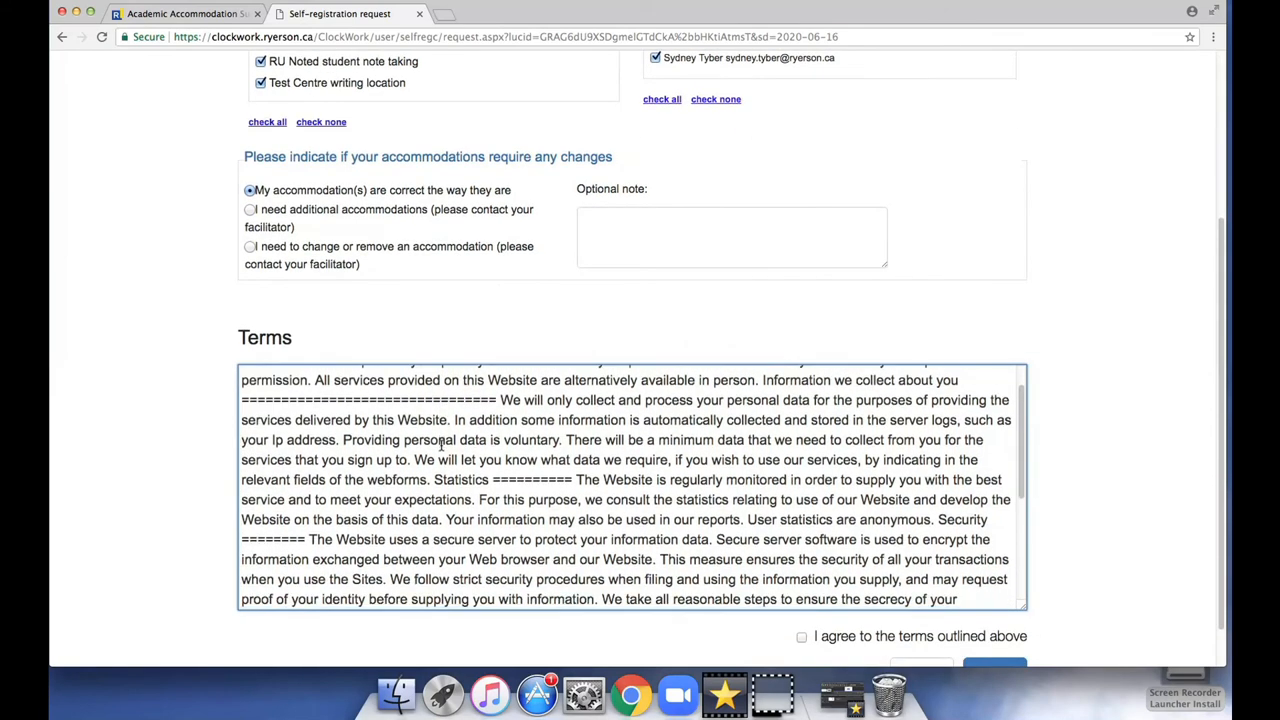
scroll(down, 3)
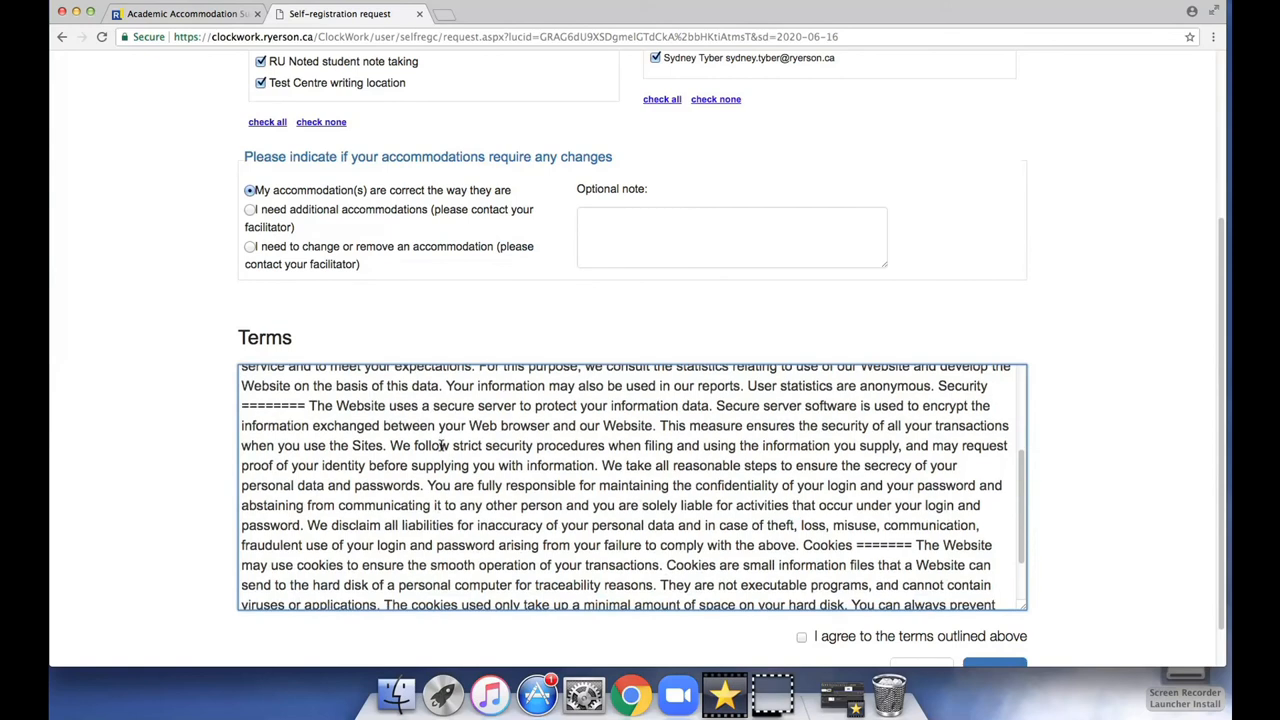
scroll(down, 3)
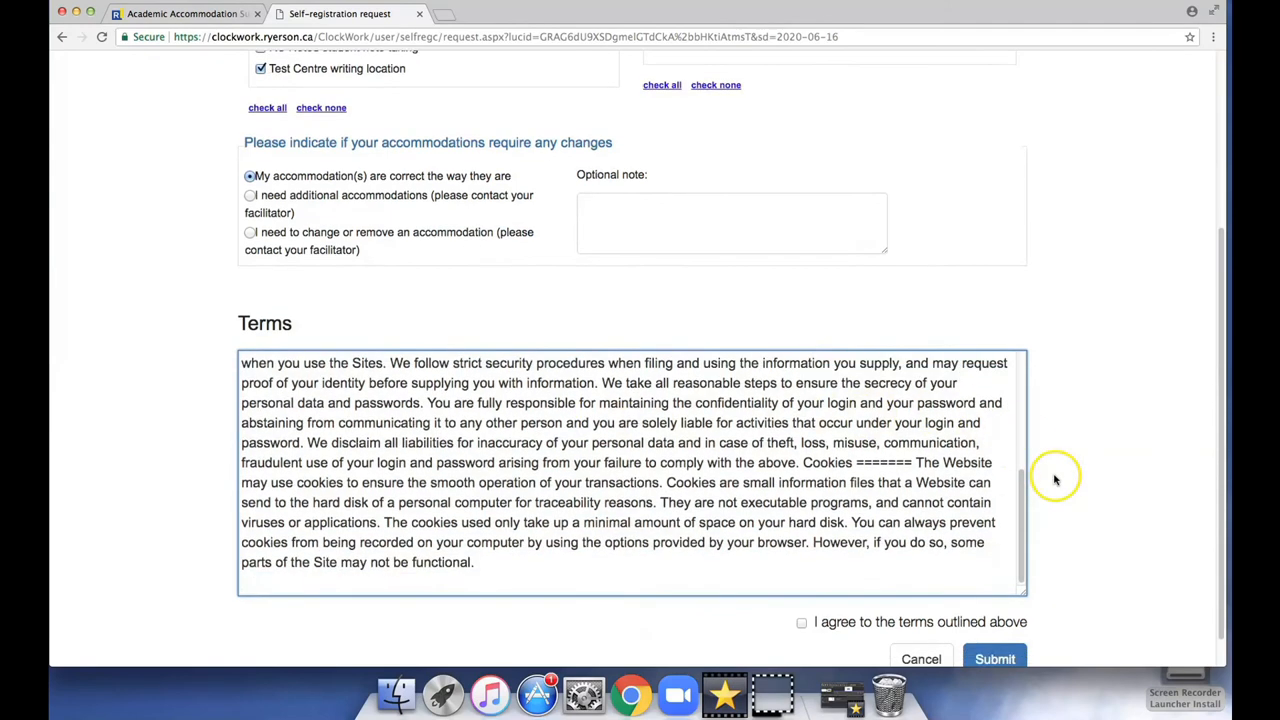
click(801, 585)
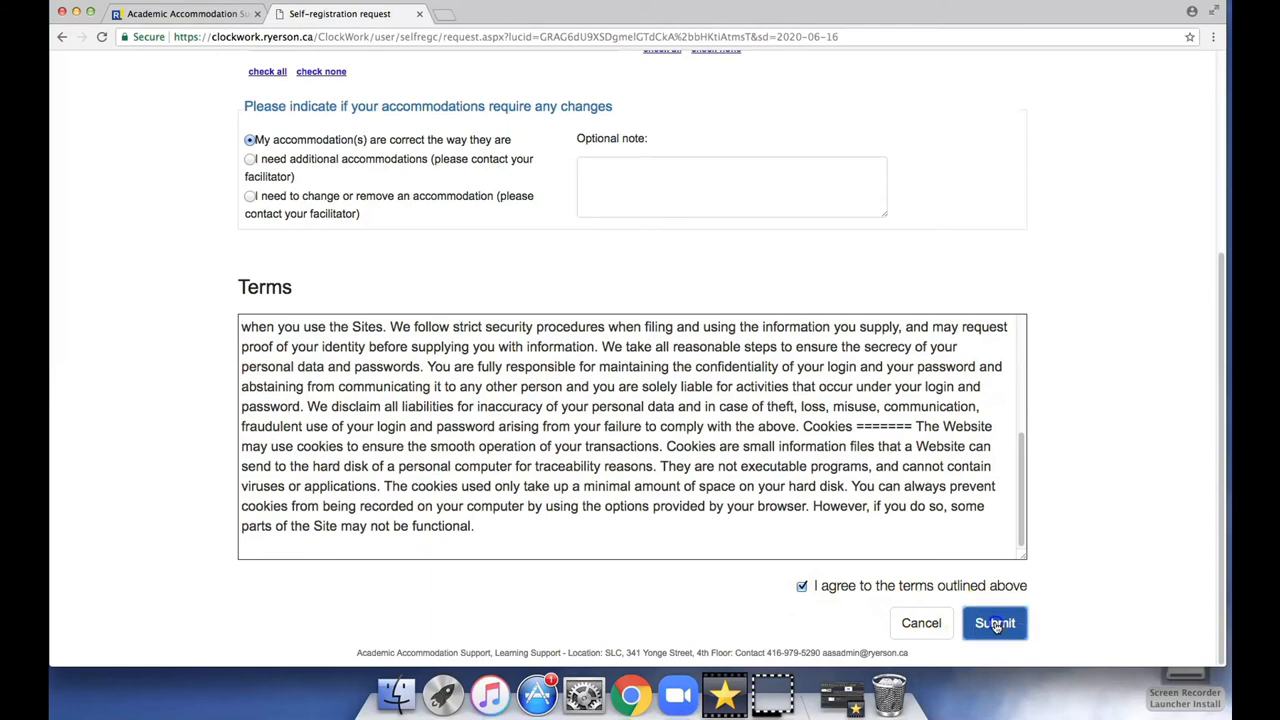
click(994, 622)
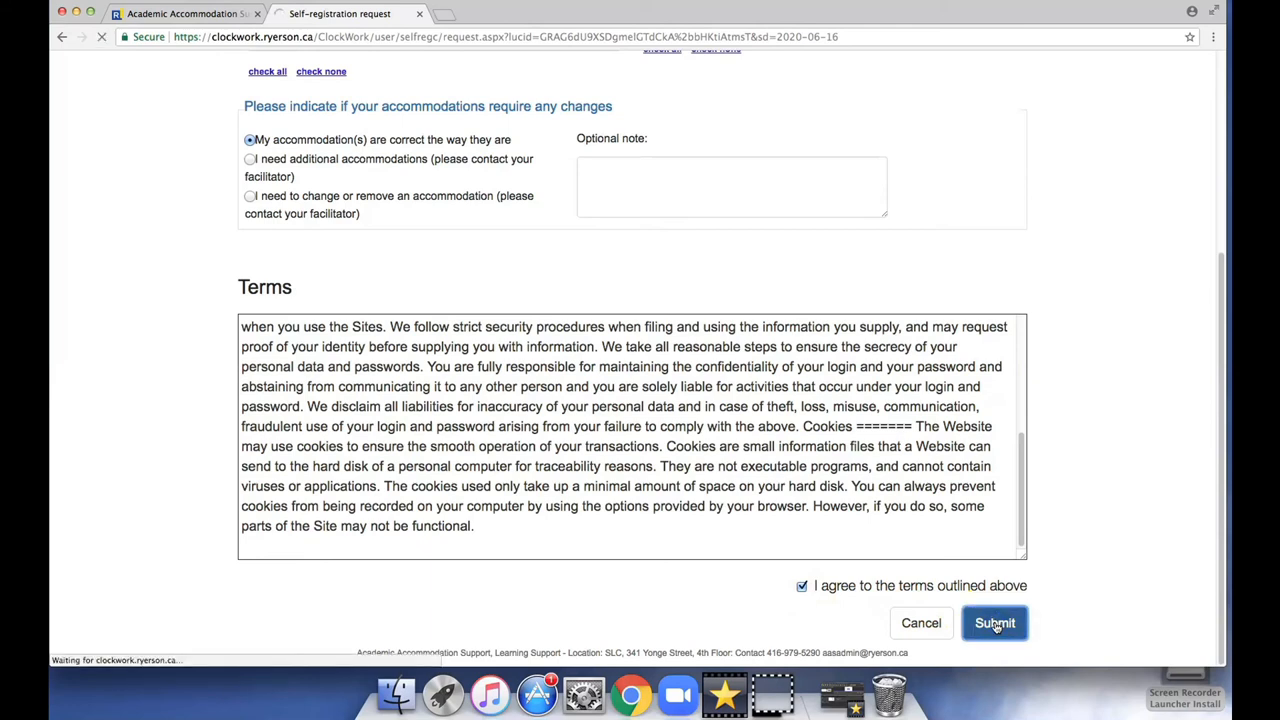
click(994, 622)
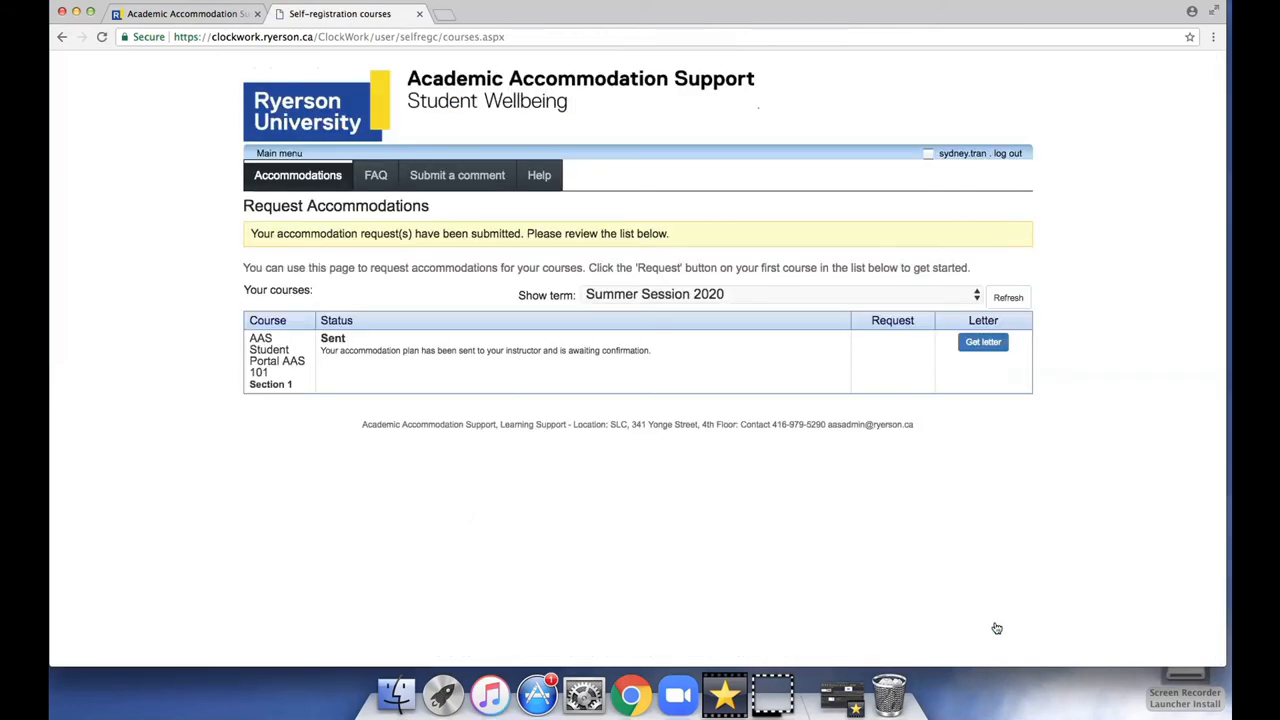
mouse_move(253, 630)
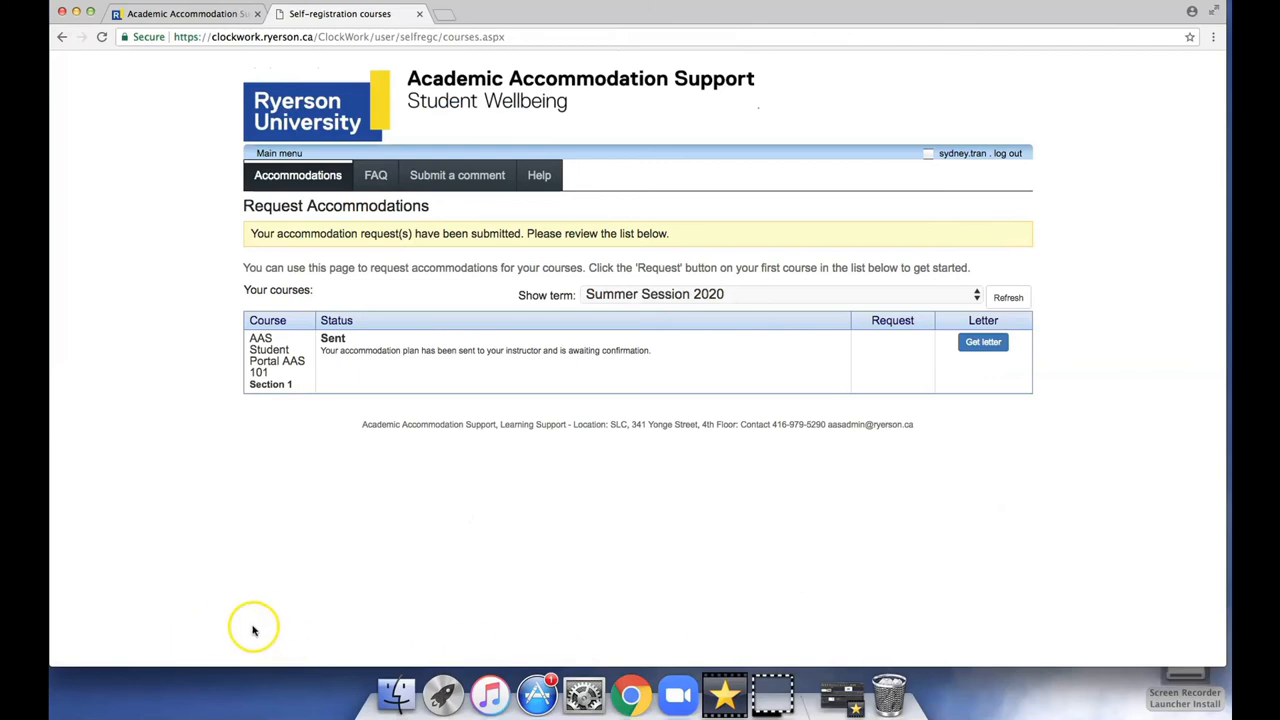